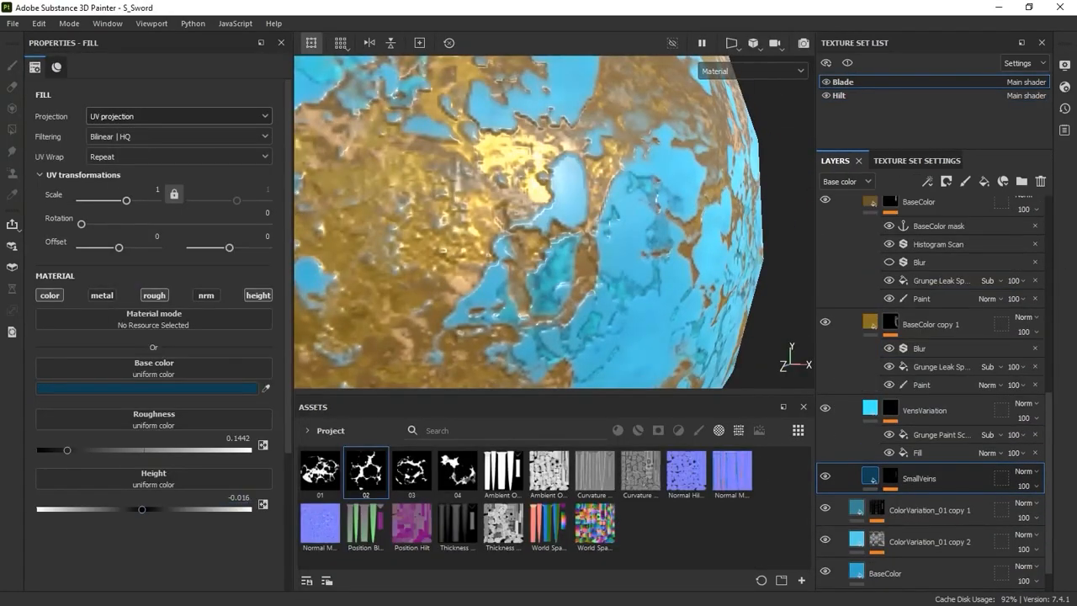
- Bring up the colour picker from the SmallVeins fill layer's Base color swatch
{"action": "left_click", "coordinate": [148, 387]}
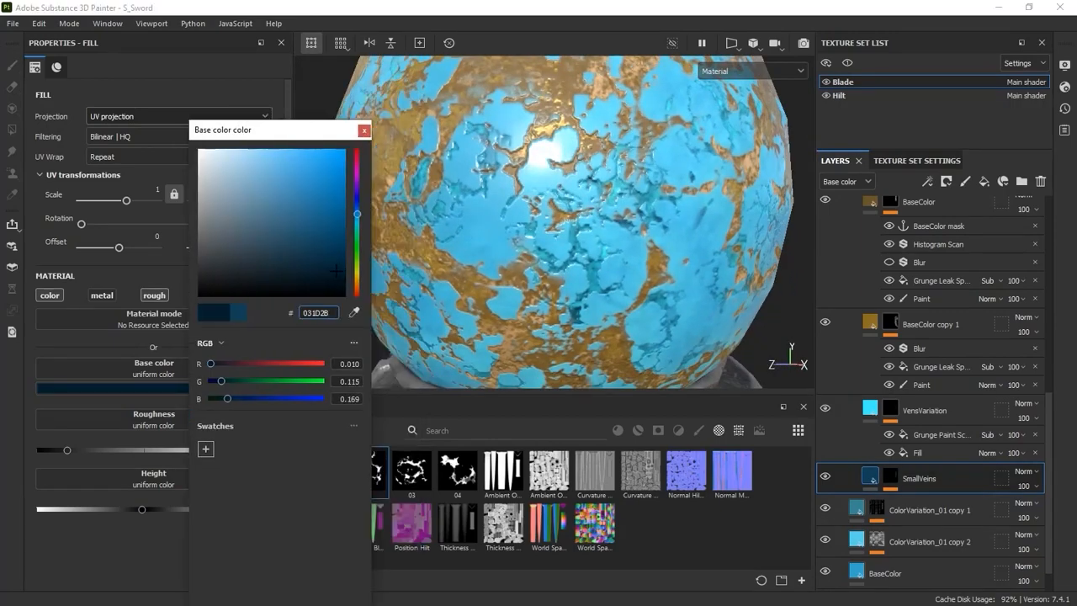